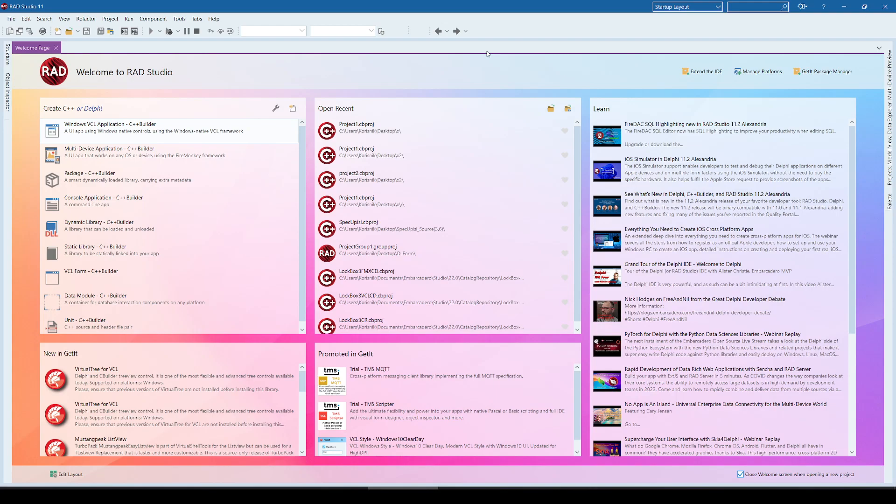
mouse_move(368, 3)
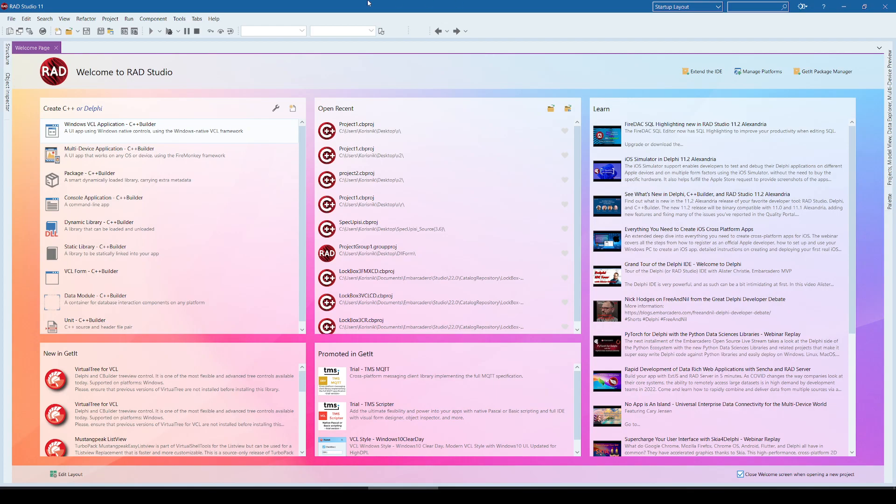
Step: Check the product version information from the Help menu and dismiss it
click(213, 19)
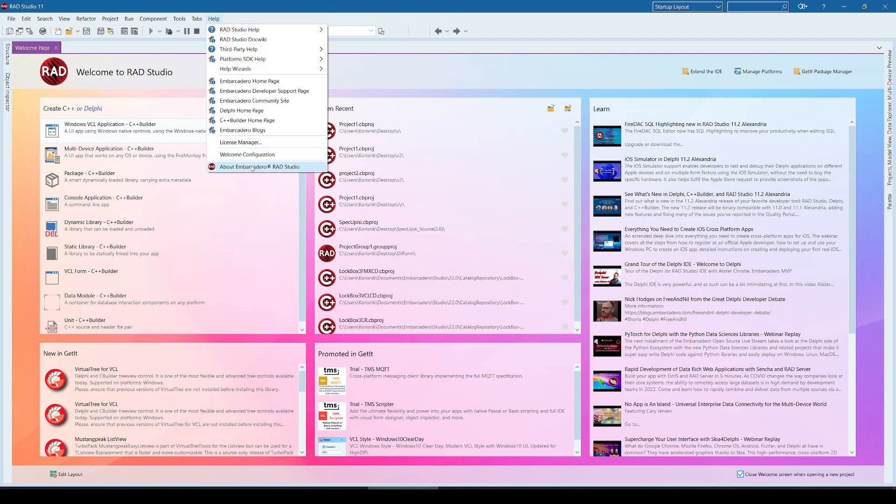
click(260, 166)
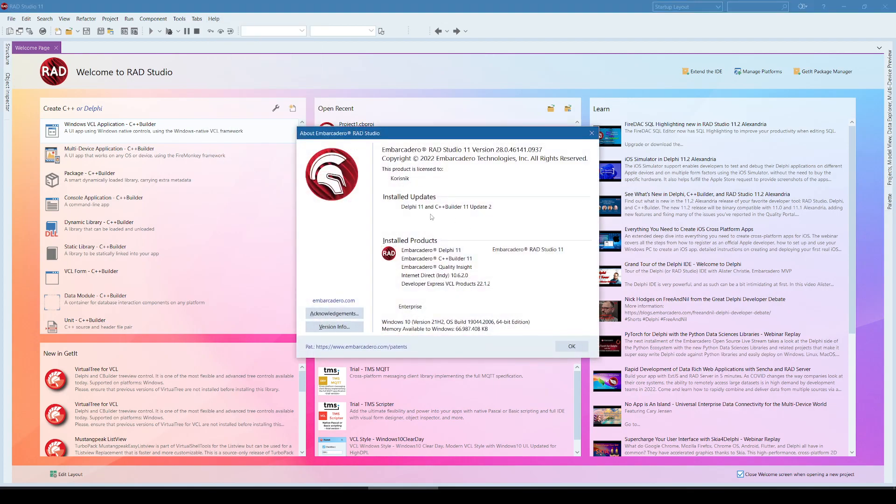
mouse_move(531, 274)
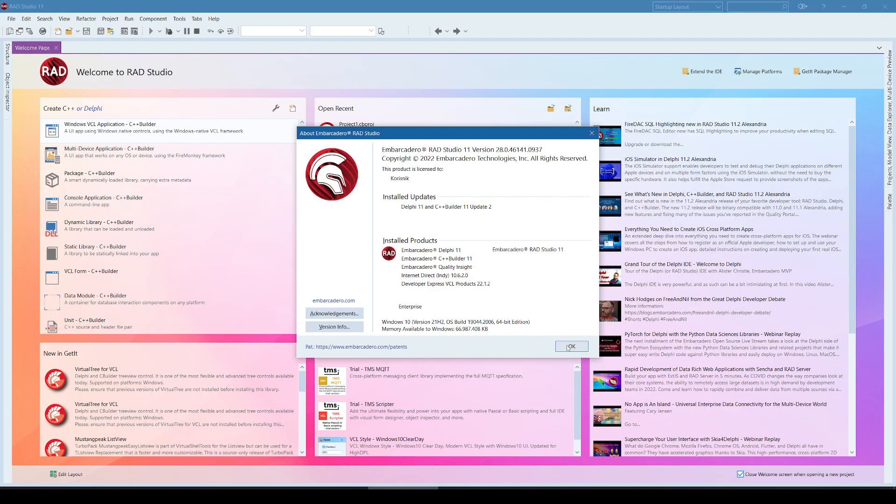
click(570, 346)
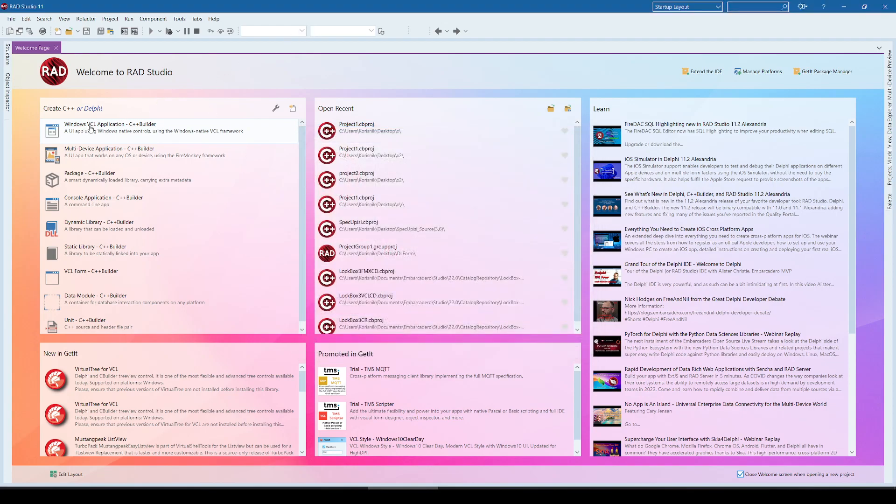
mouse_move(238, 87)
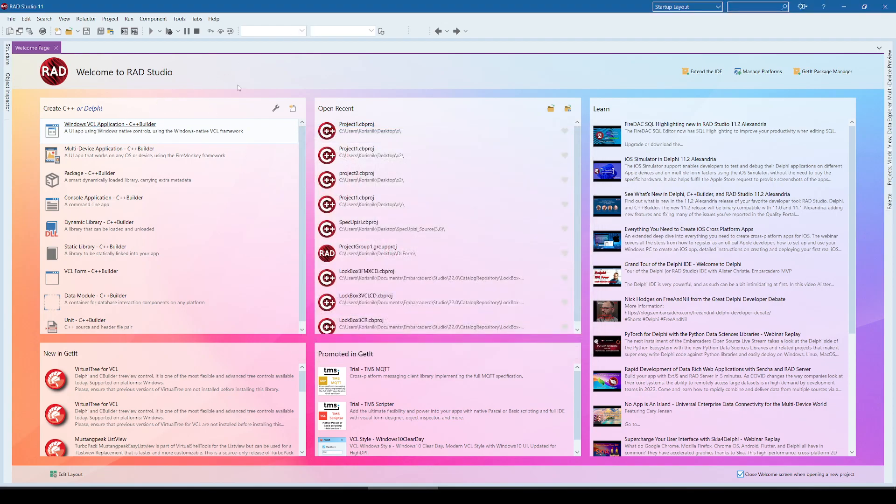
Step: Start a new Windows VCL C++Builder application with a TButton and create its OnClick handler
click(110, 124)
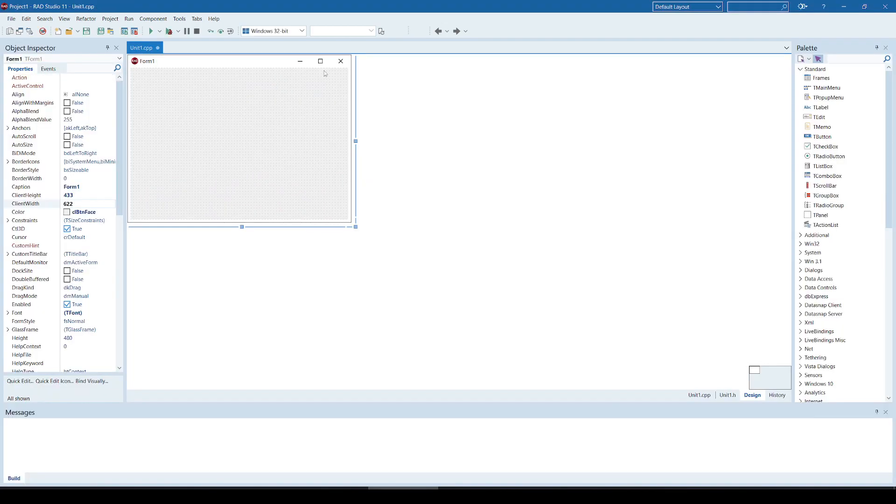
click(821, 136)
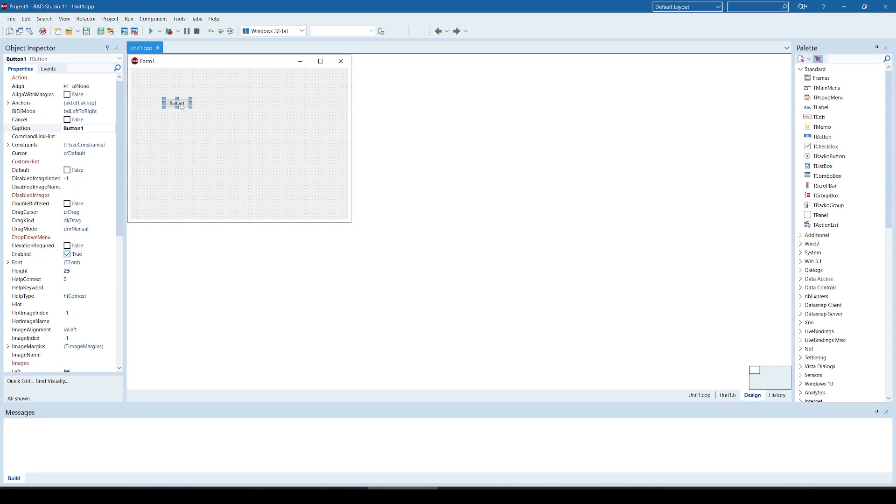
double_click(178, 102)
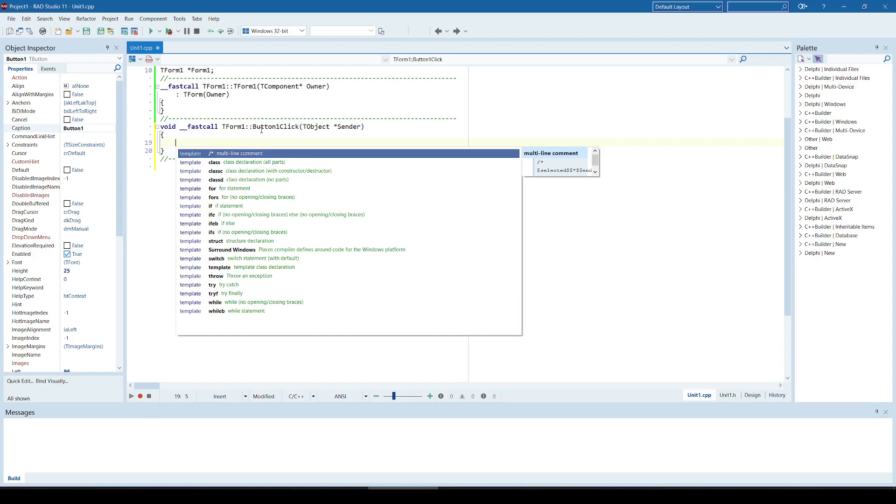
mouse_move(542, 223)
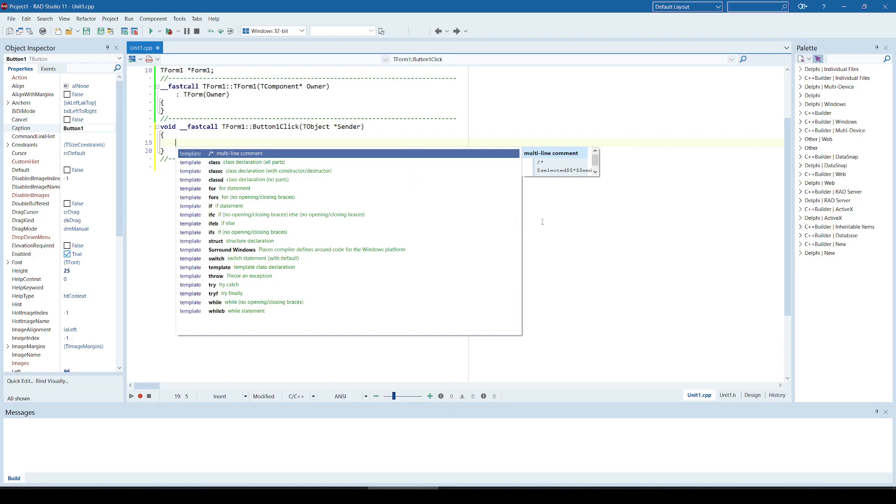
mouse_move(513, 219)
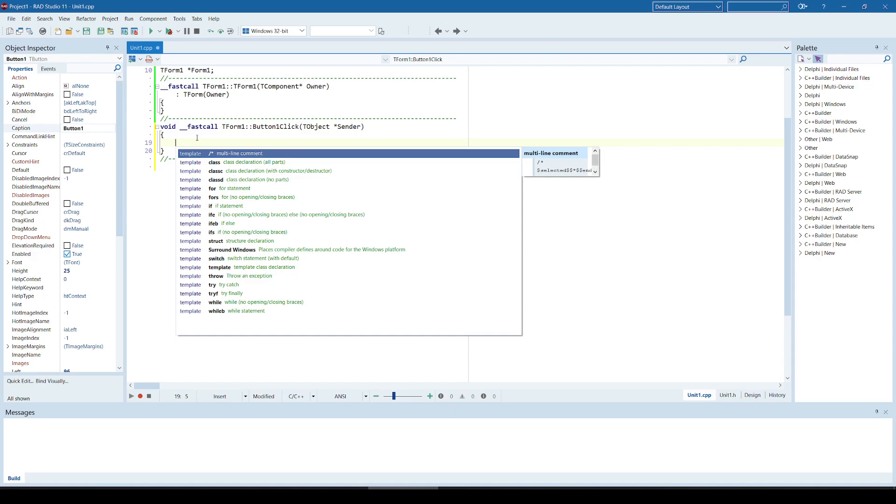
Step: Begin the handler body by typing 'button' inside Button1Click
text(button1)
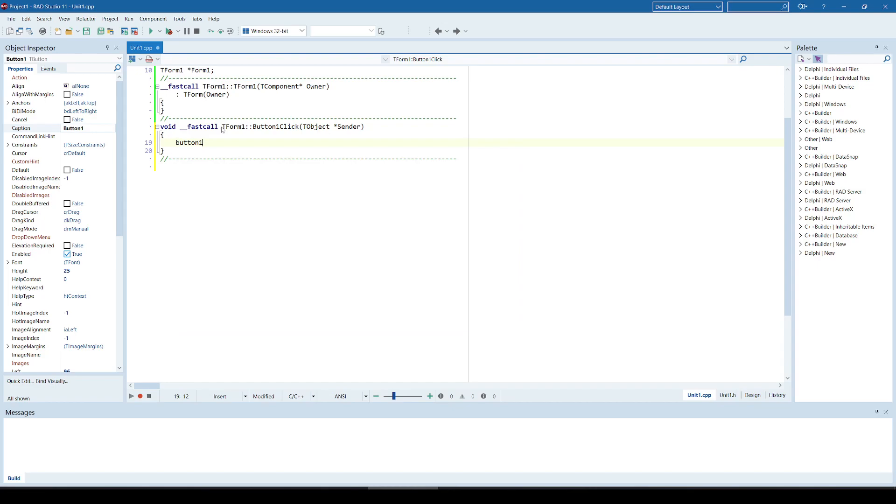
click(753, 394)
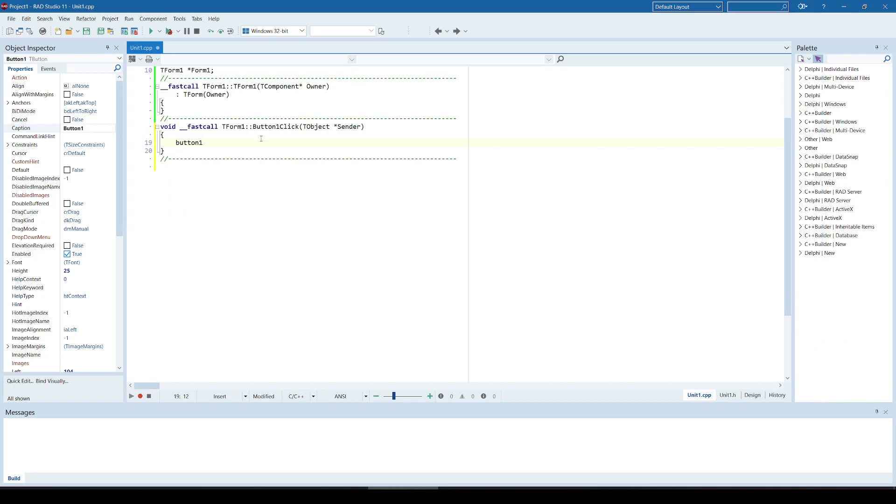
key(Backspace)
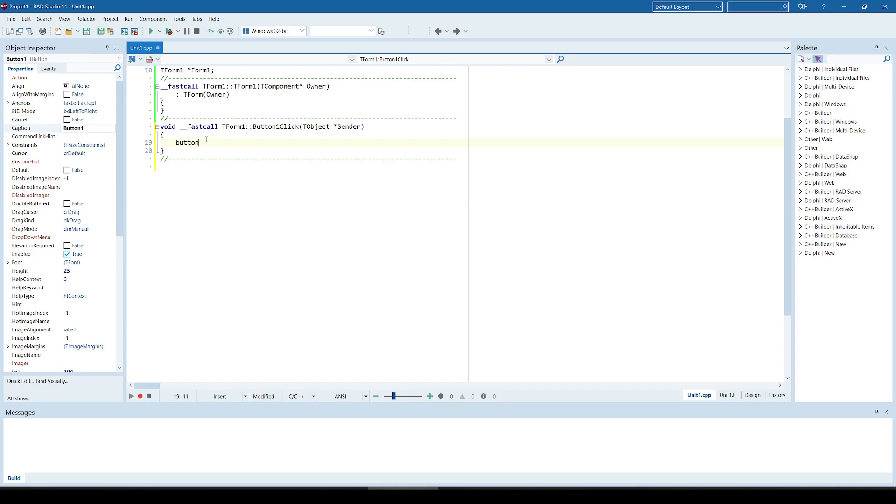
Step: Save Project1 and its unit into the x2 folder on the Desktop, then close the project
click(117, 68)
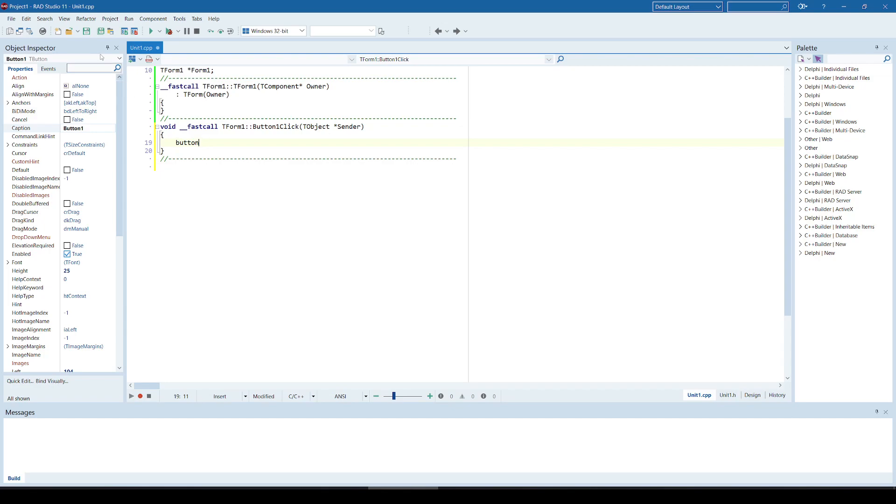
mouse_move(102, 32)
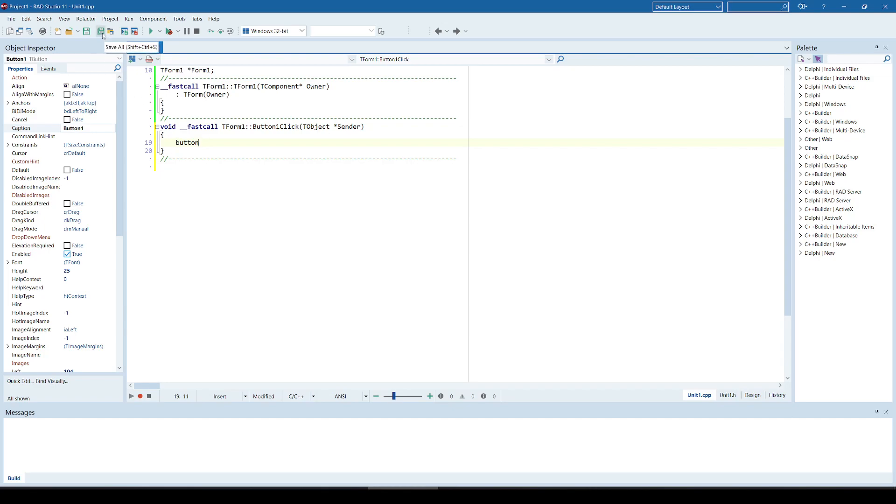
click(101, 31)
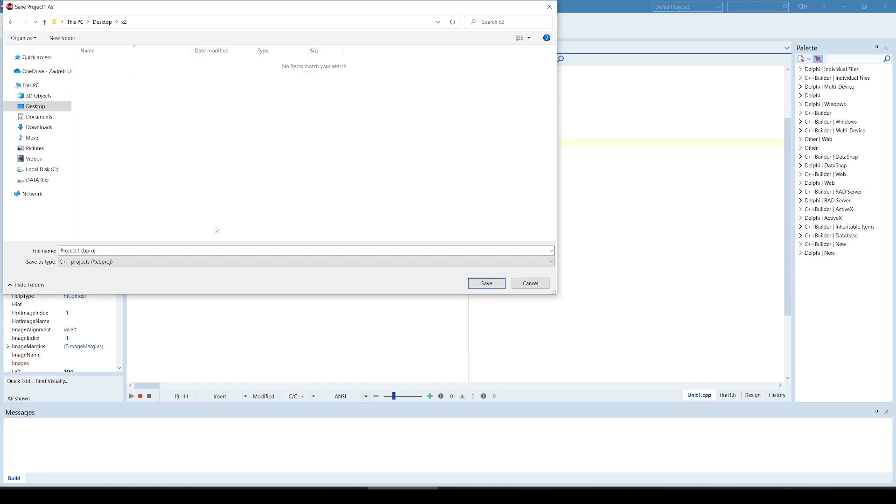
click(485, 284)
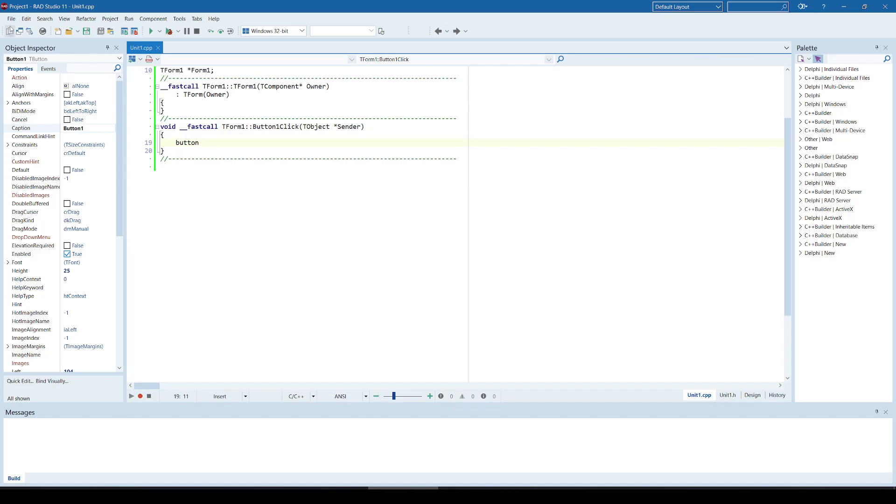
click(10, 18)
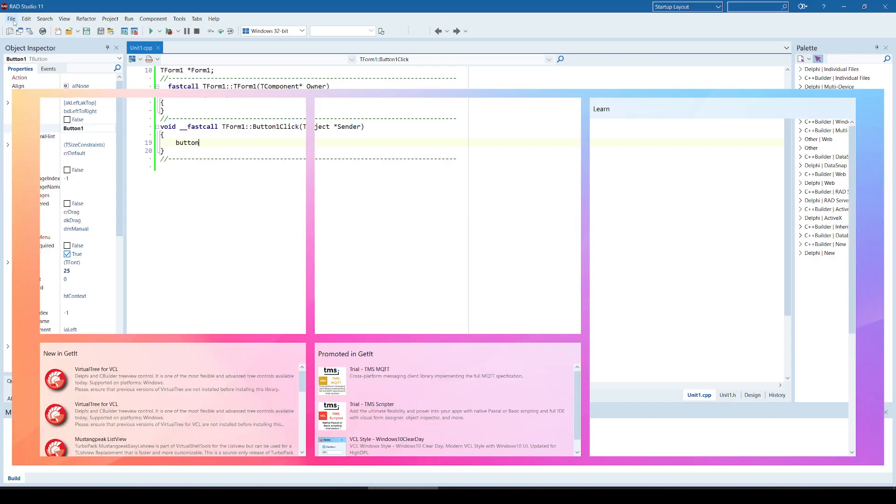
Step: Reopen Project1 and complete the handler as Button1->Caption = "X"; then return to the form layout
click(10, 19)
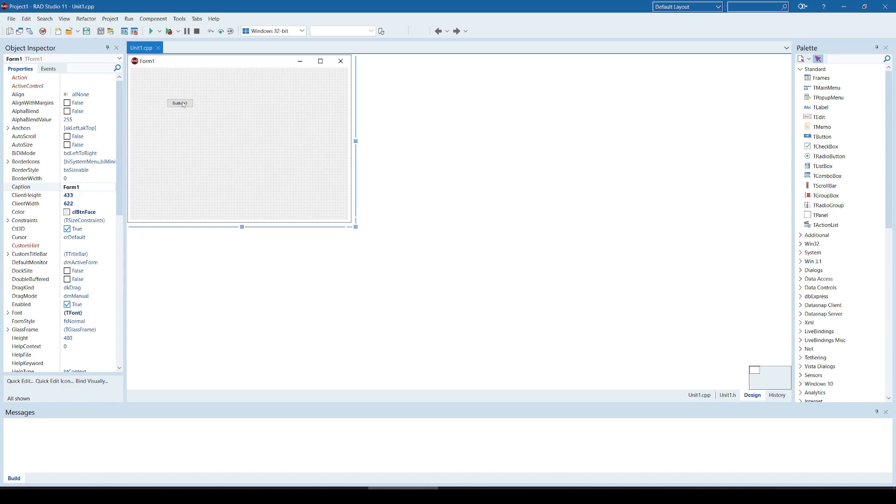
double_click(179, 102)
text(Button1)
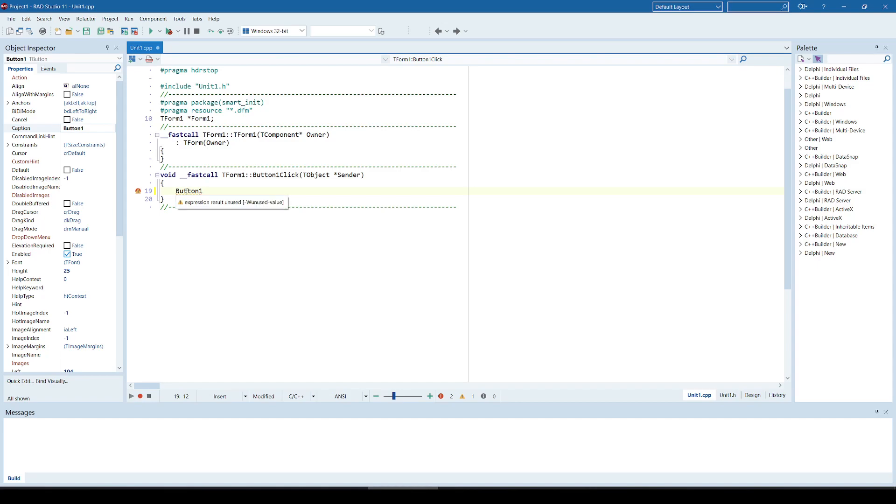
text(->)
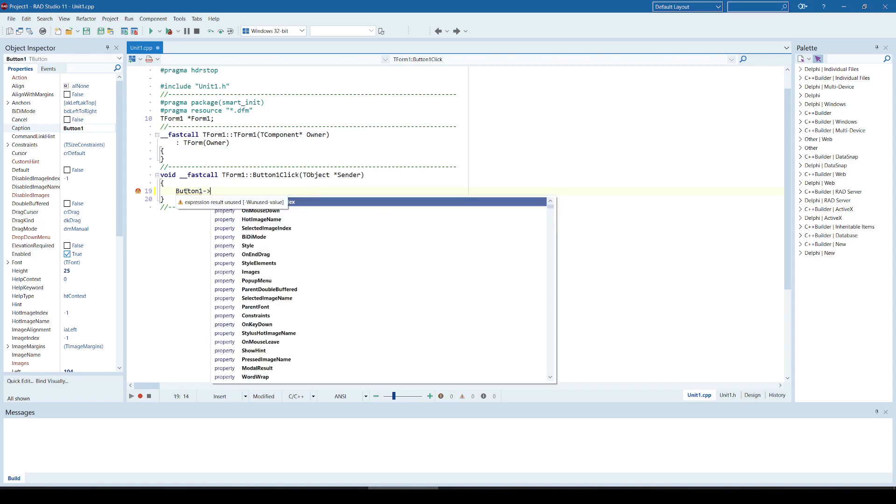
text(Caption)
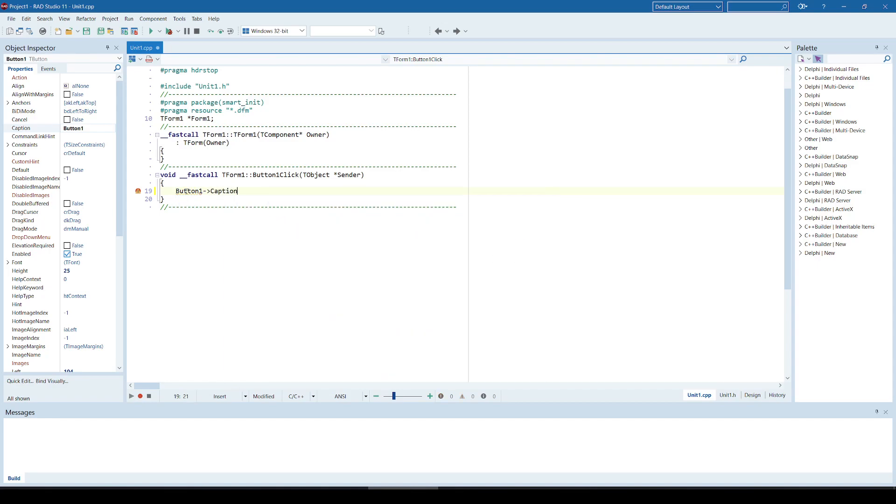
text(= "X")
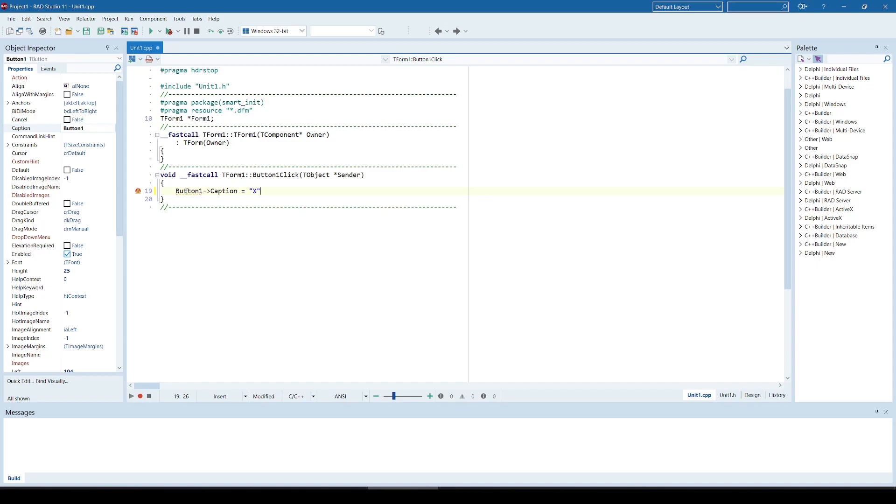
text(;)
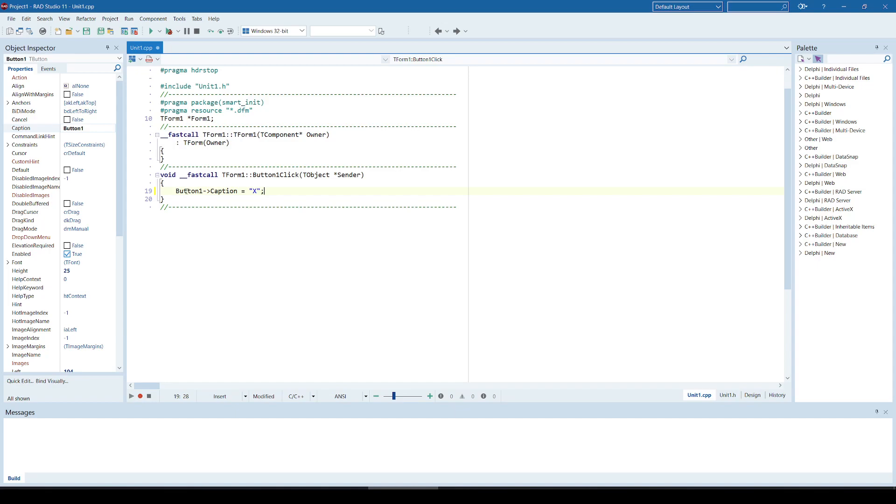
click(752, 395)
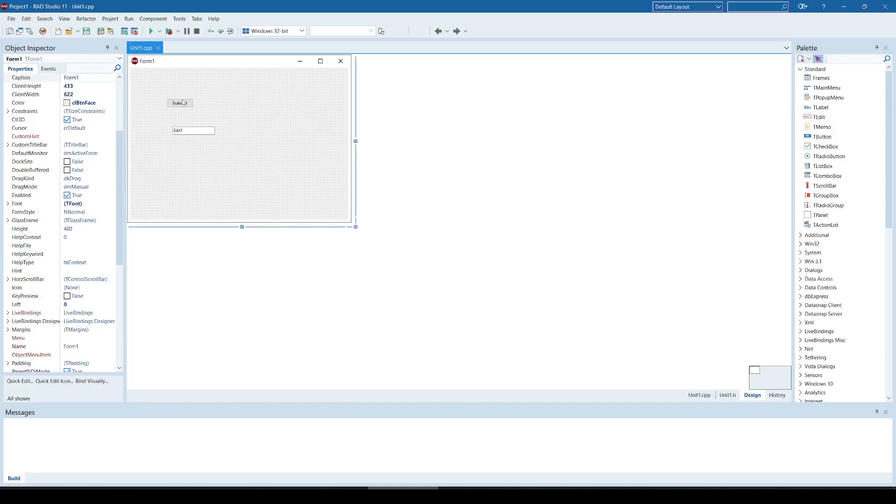
Step: Replace "X" with Edit1->Text so the handler reads Button1->Caption = Edit1->Text
double_click(179, 102)
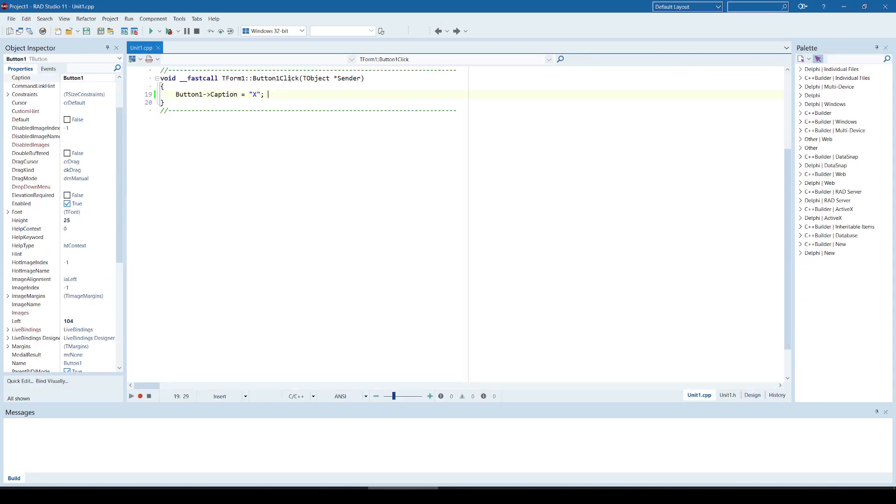
text(E)
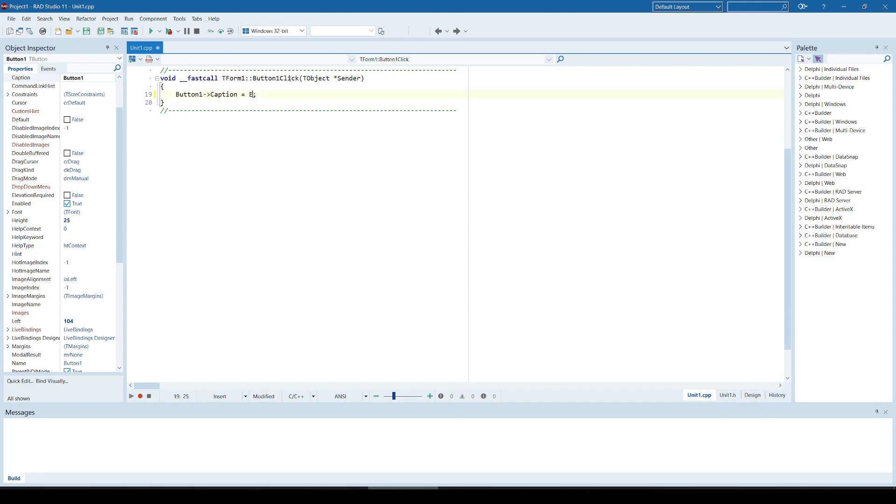
text(dit)
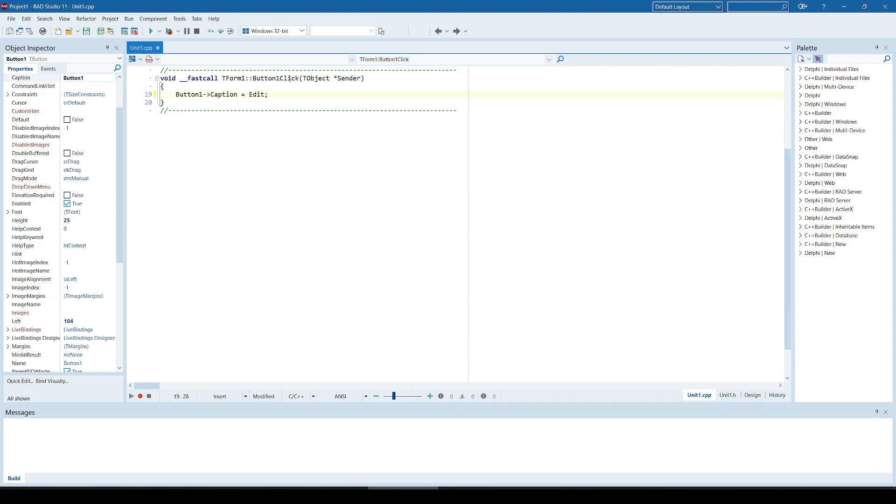
scroll(up, 3)
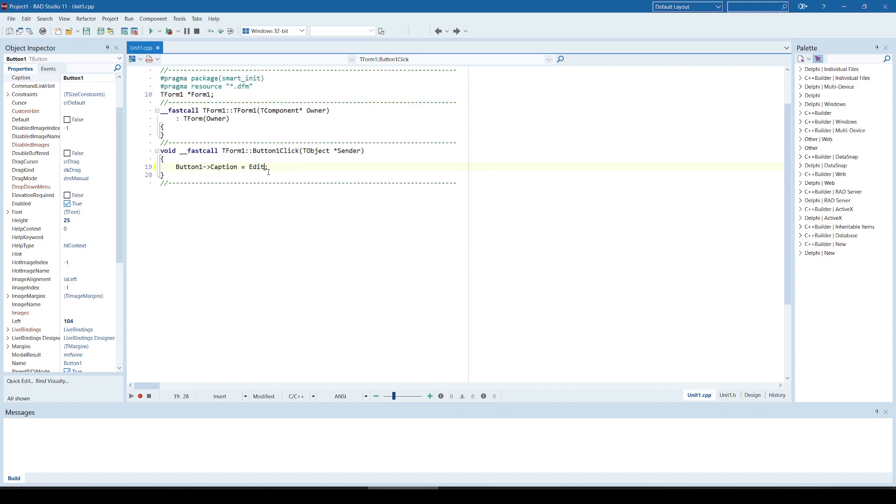
text(1)
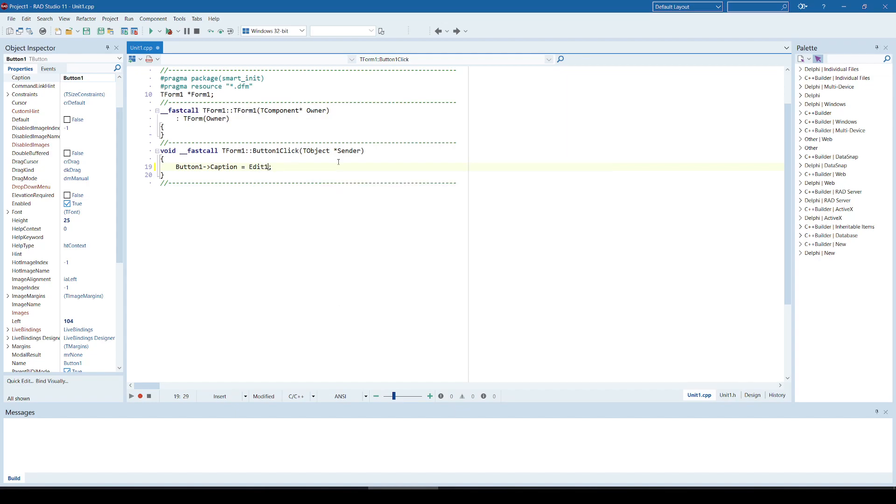
text(->Text)
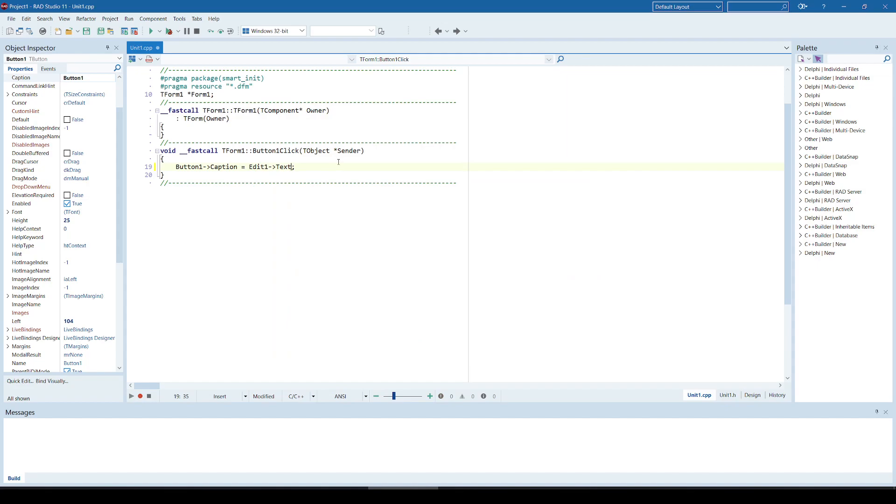
click(752, 395)
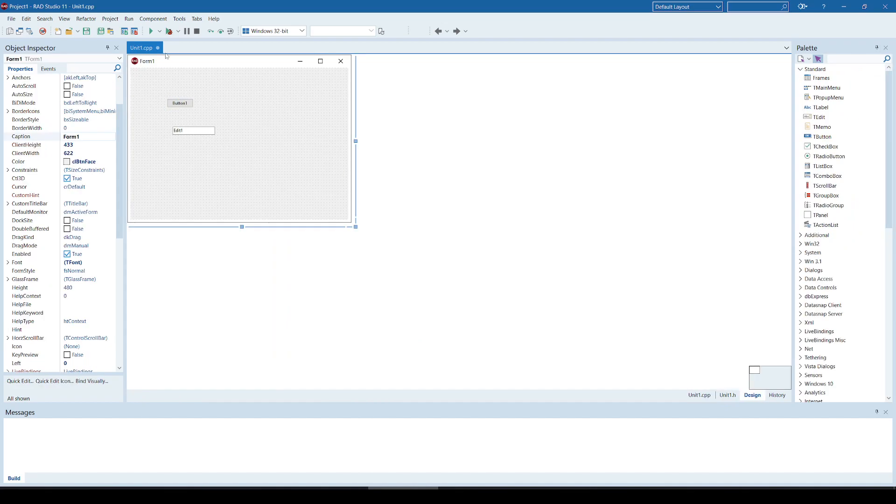
Step: Build and run the app to see Button1 take Edit1's text, then close it and reopen the handler code
click(150, 32)
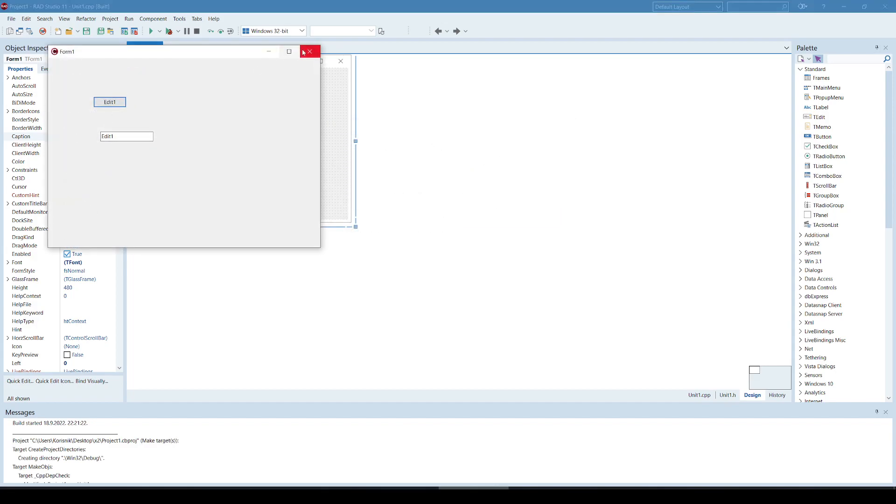
click(310, 51)
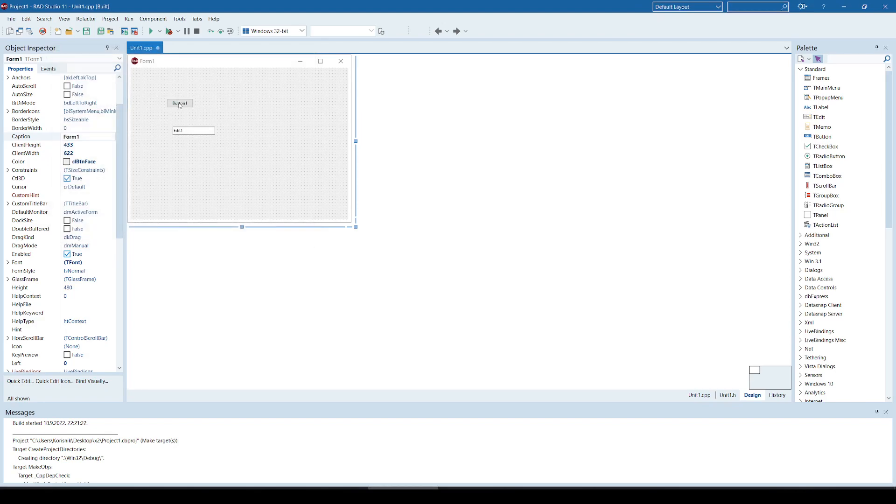
double_click(180, 102)
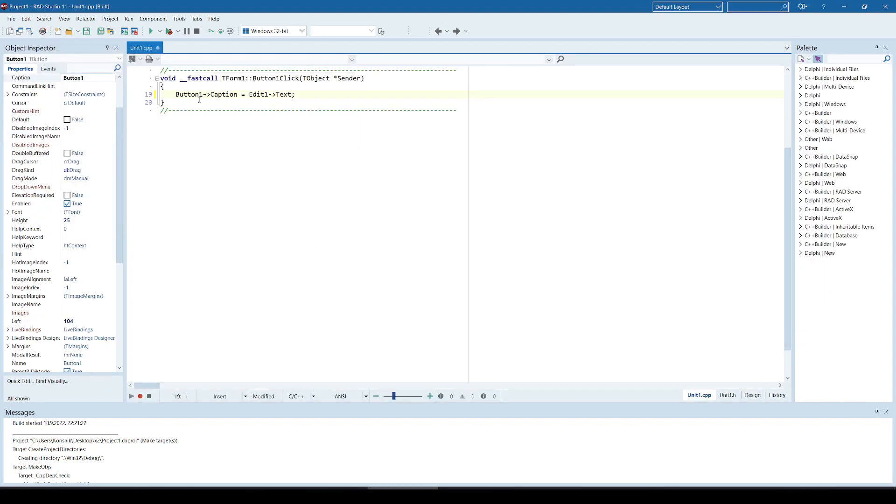
scroll(up, 3)
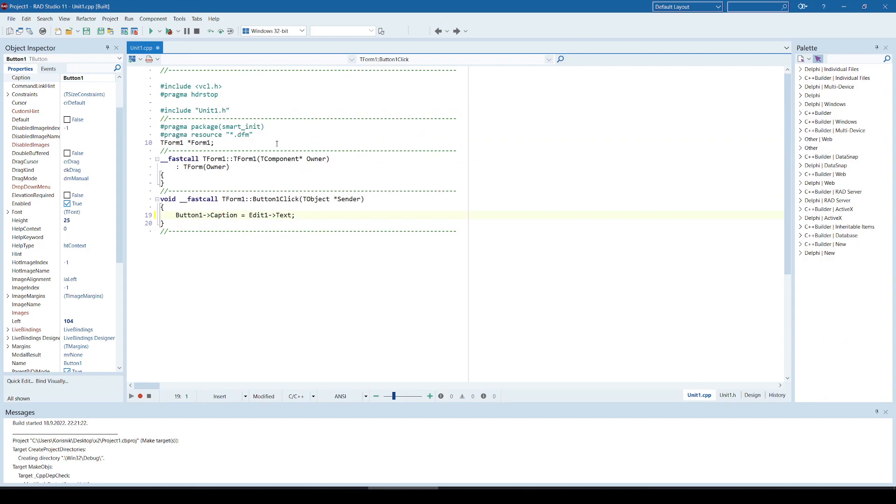
mouse_move(239, 99)
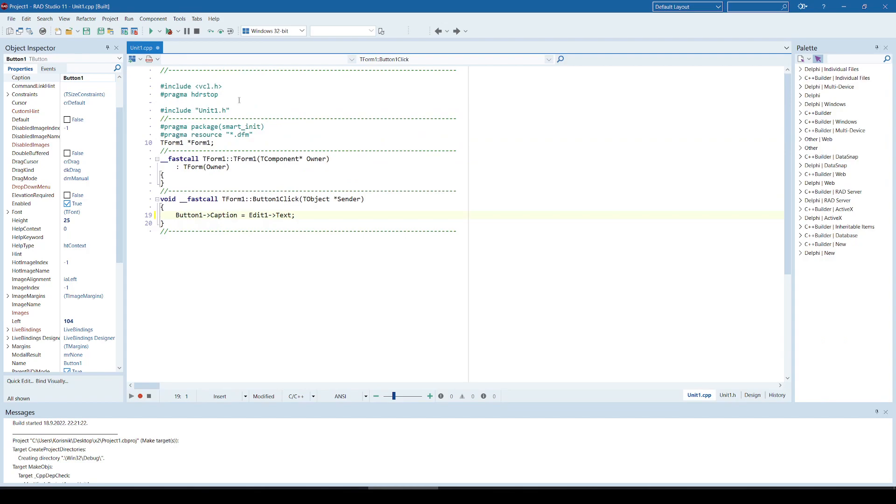
Step: Show the Saving and Recovering page of IDE Options by searching 'sav'
click(179, 19)
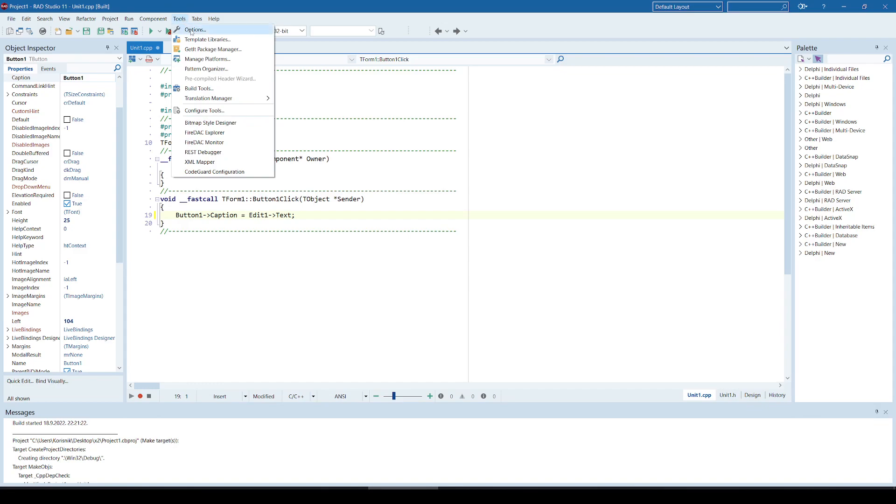
click(195, 28)
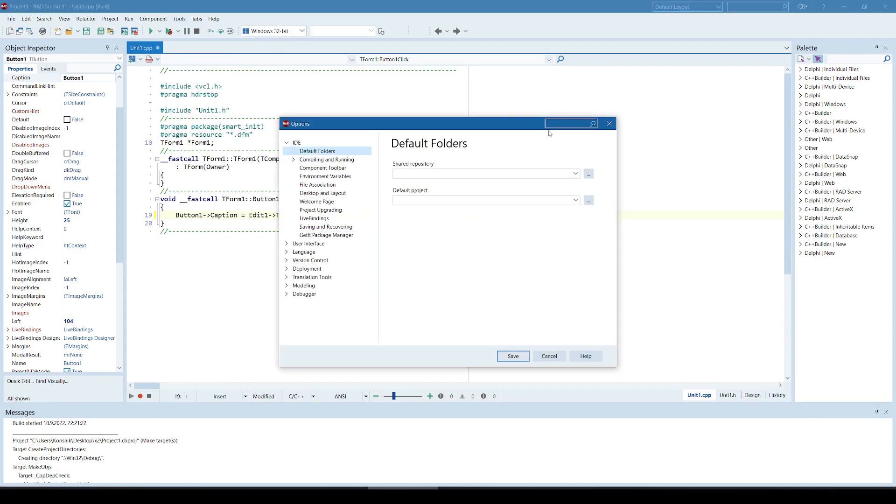
text(sav)
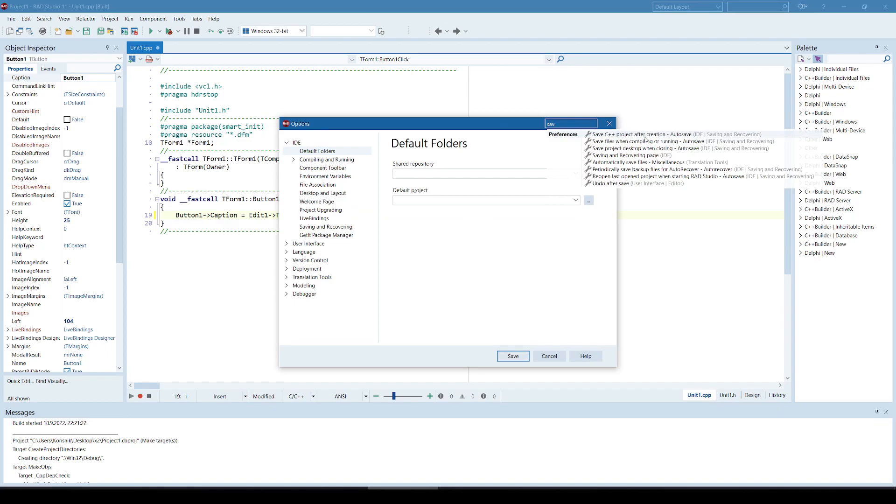
click(324, 226)
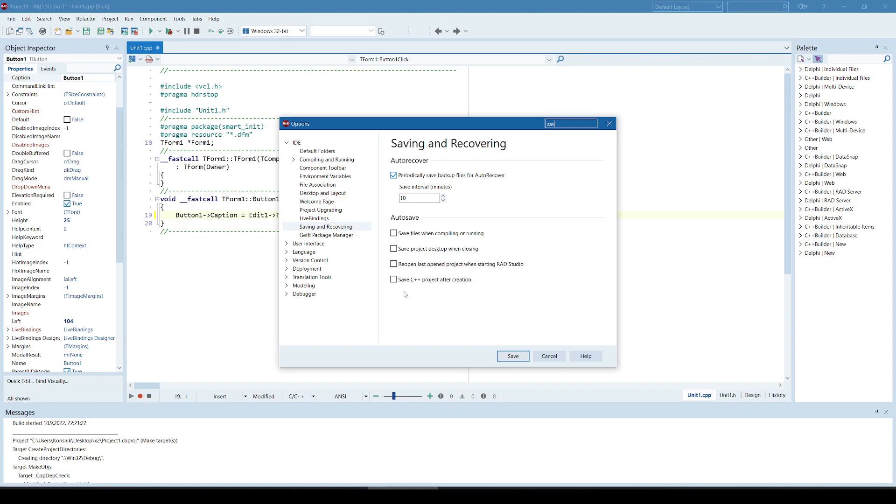